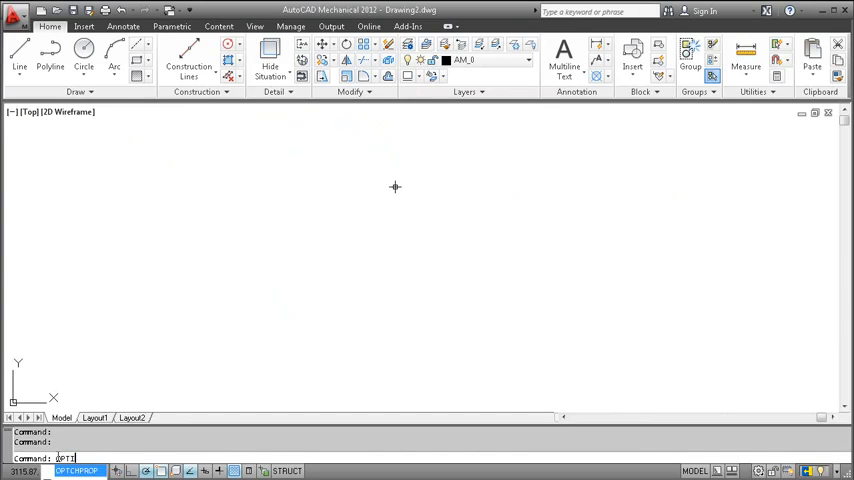
Open Options and review the AM:Standards tab showing the DIN standard with metric units.
key(Enter)
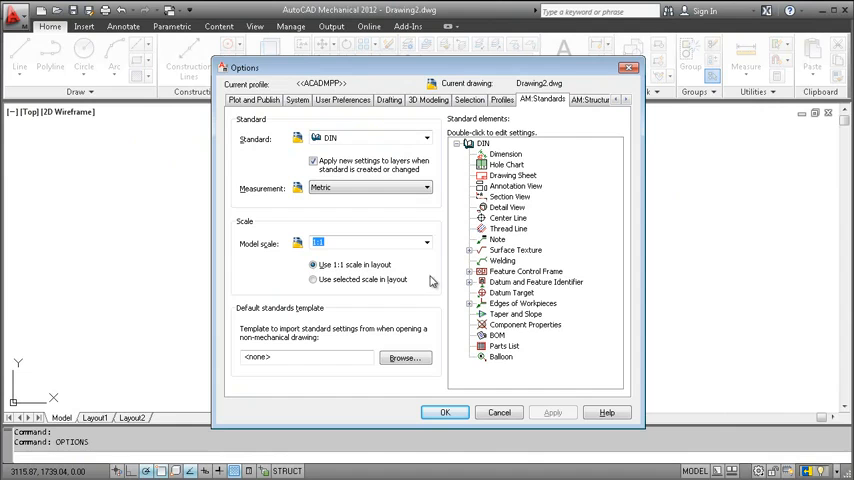
click(472, 271)
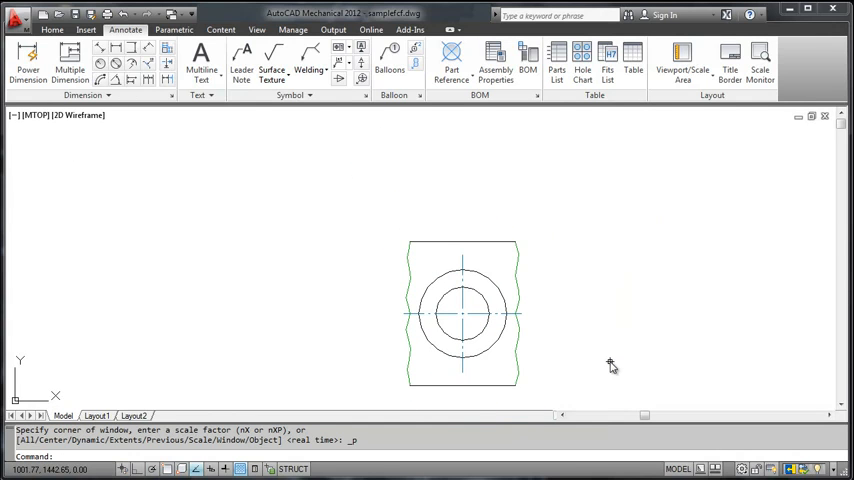
mouse_move(575, 336)
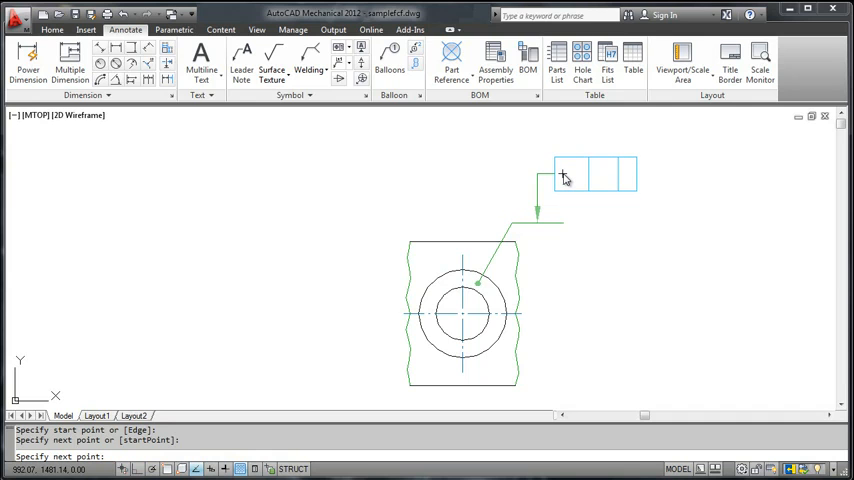
Place the feature control frame above the part, leadered to the circular hole.
click(565, 178)
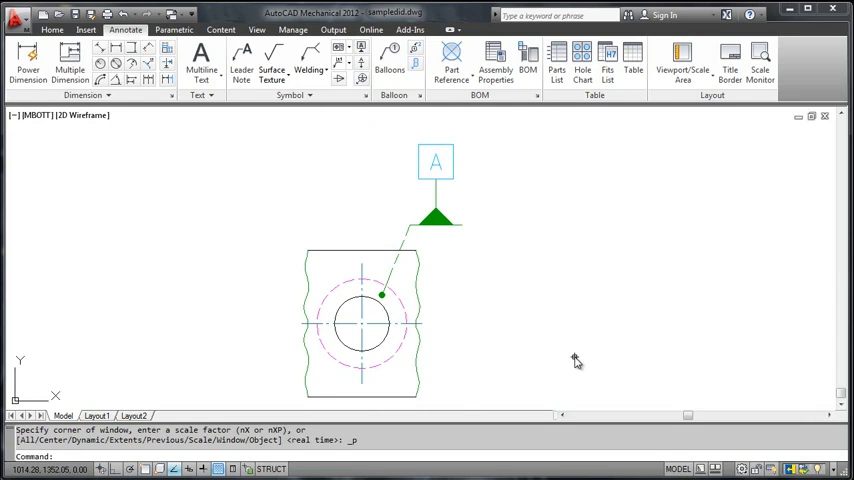
mouse_move(420, 240)
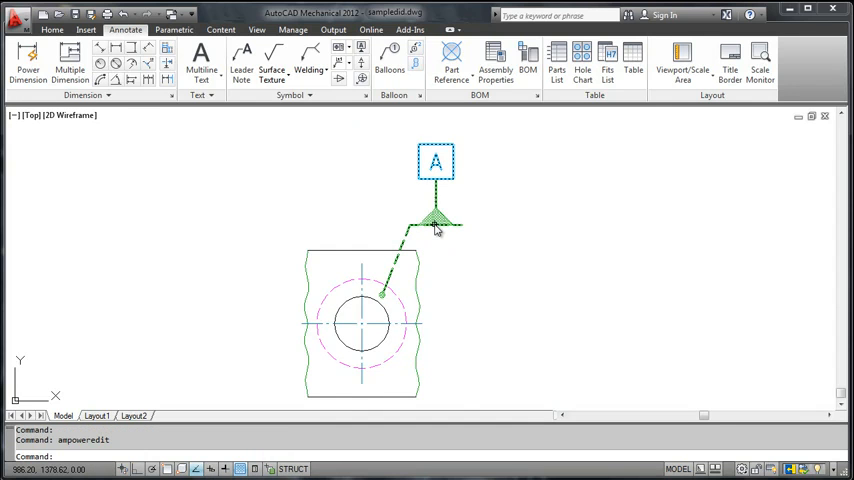
Open datum identifier A's Datum Identifier DIN dialog on its Symbol tab.
double_click(437, 161)
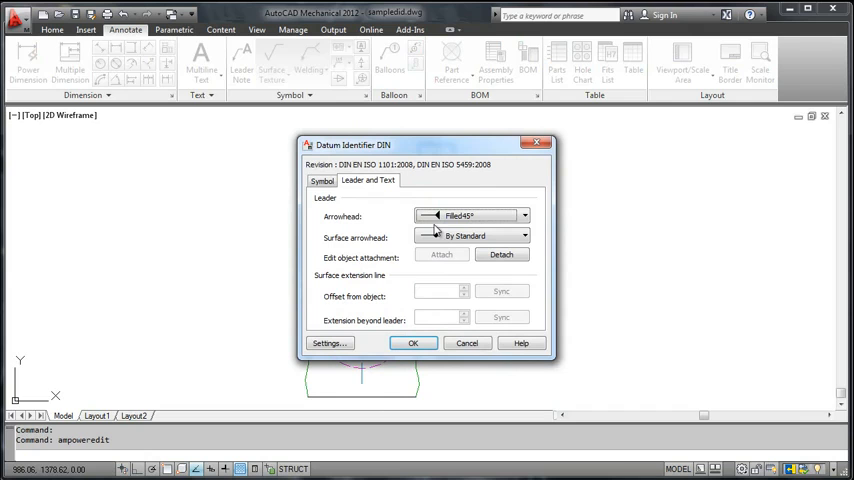
click(322, 181)
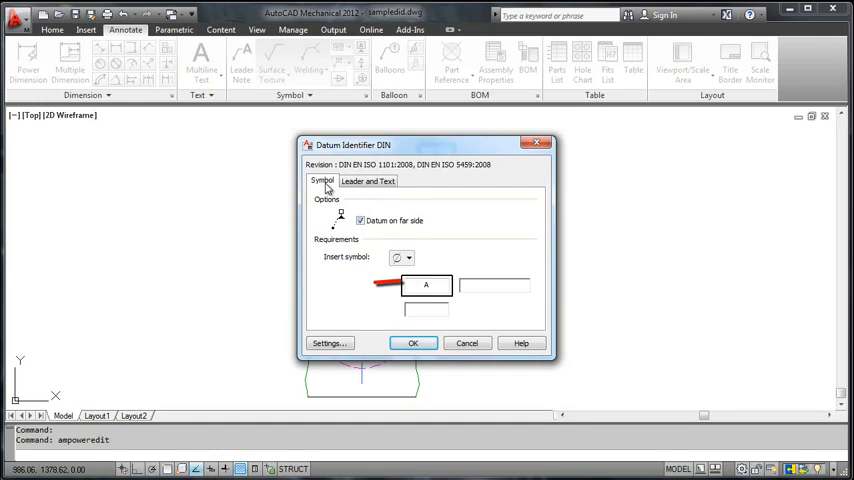
Enter 'A1,A2,A3' in the field beside datum letter A.
click(499, 286)
text(A1)
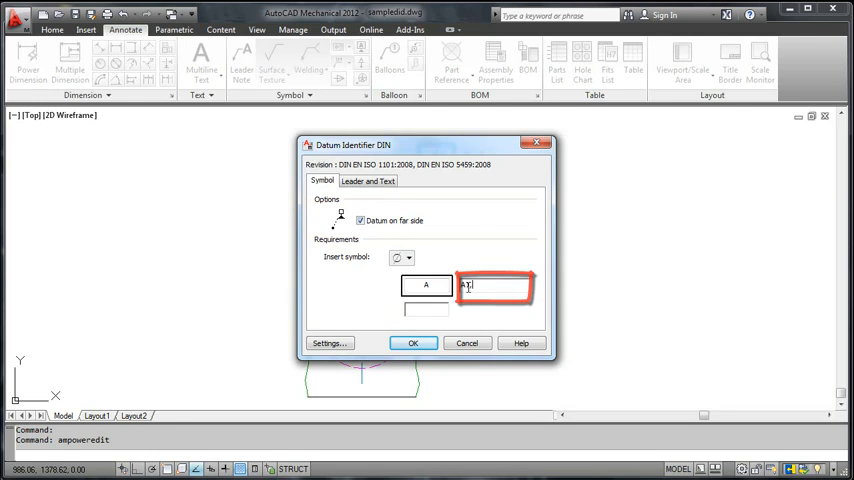
text(A2,)
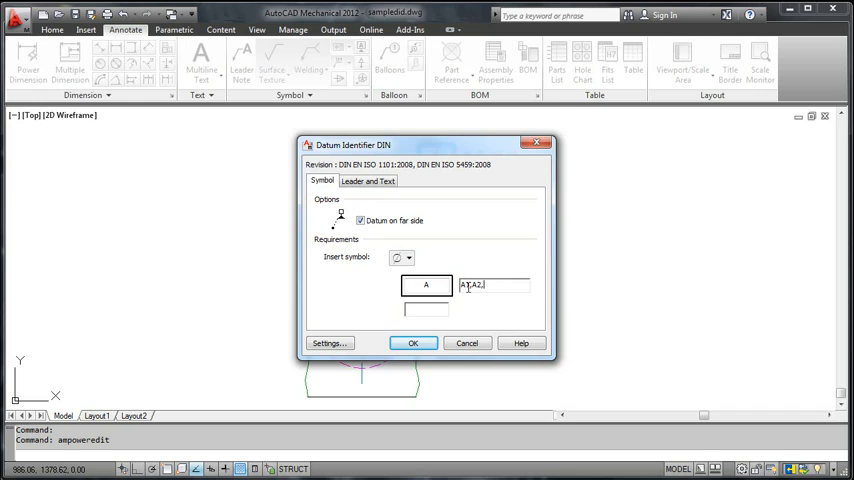
text(A3)
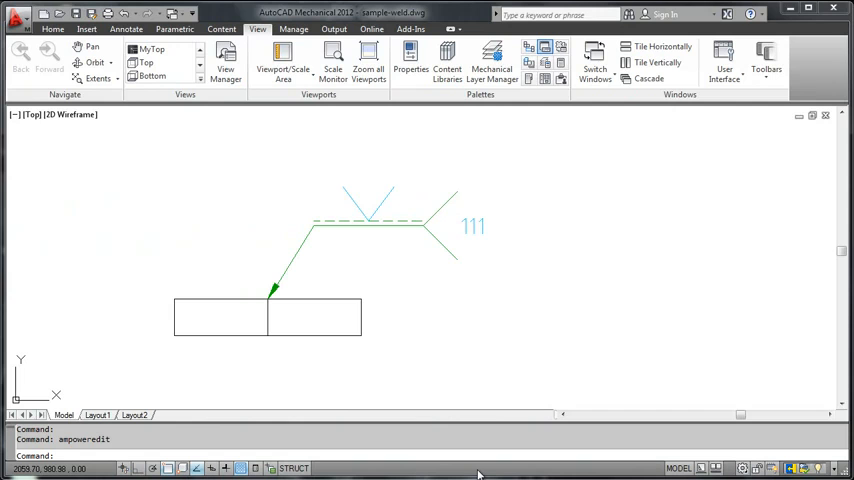
mouse_move(401, 227)
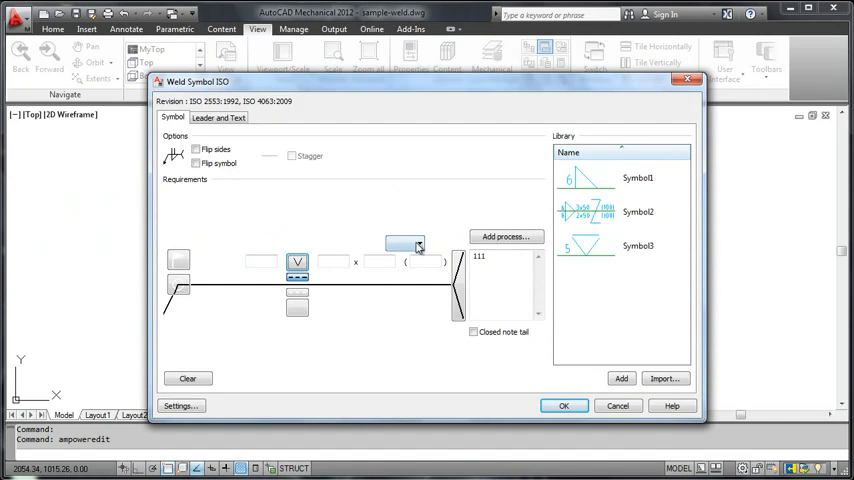
Open the welding Process List from the 111 weld symbol's ISO settings.
click(505, 236)
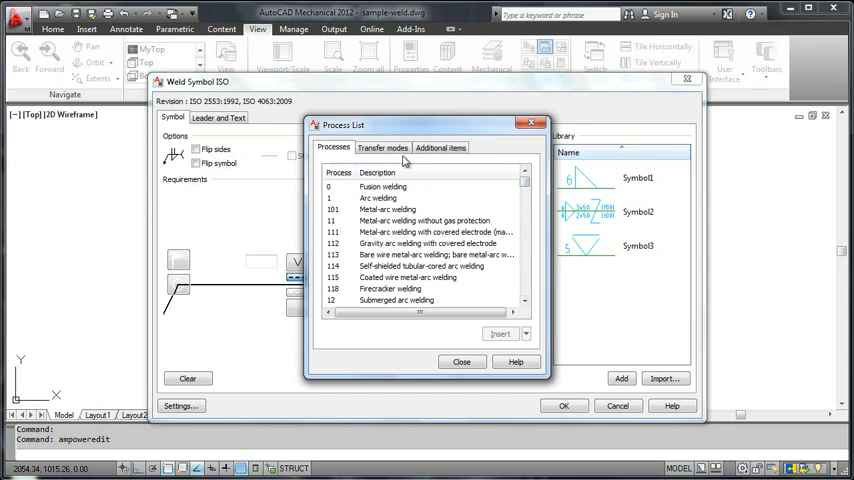
Browse transfer modes and additional items, then select Arc welding and view insert options.
click(383, 147)
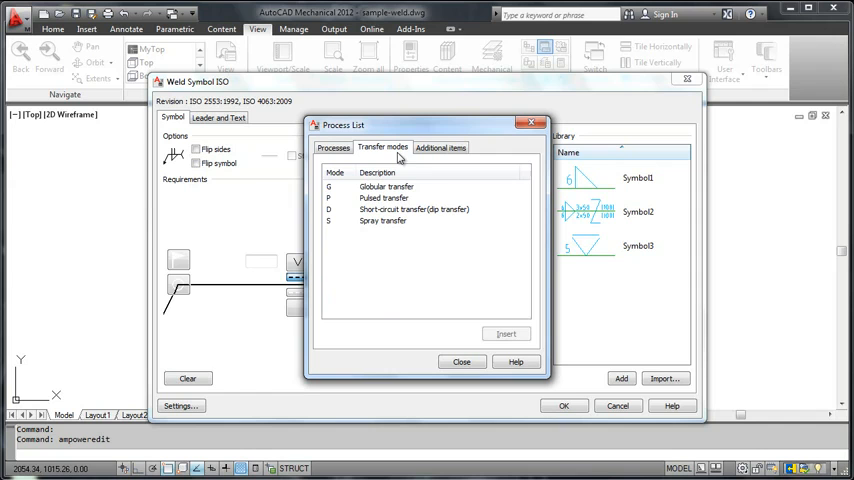
click(440, 147)
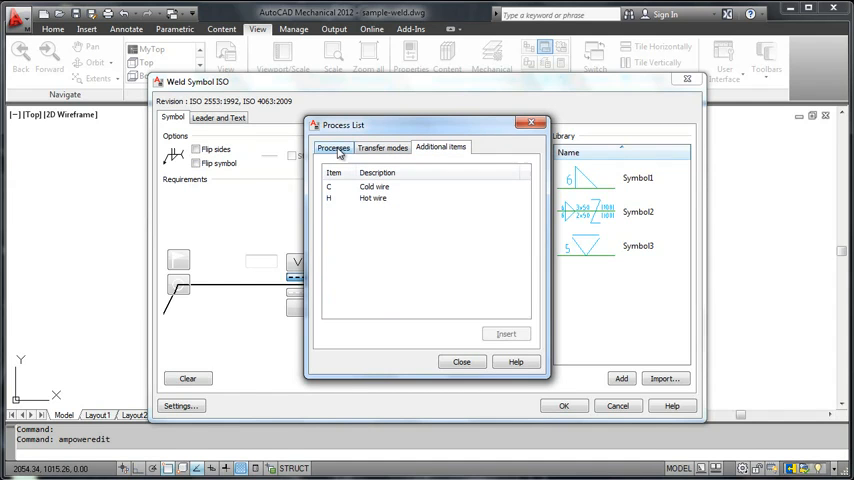
click(333, 147)
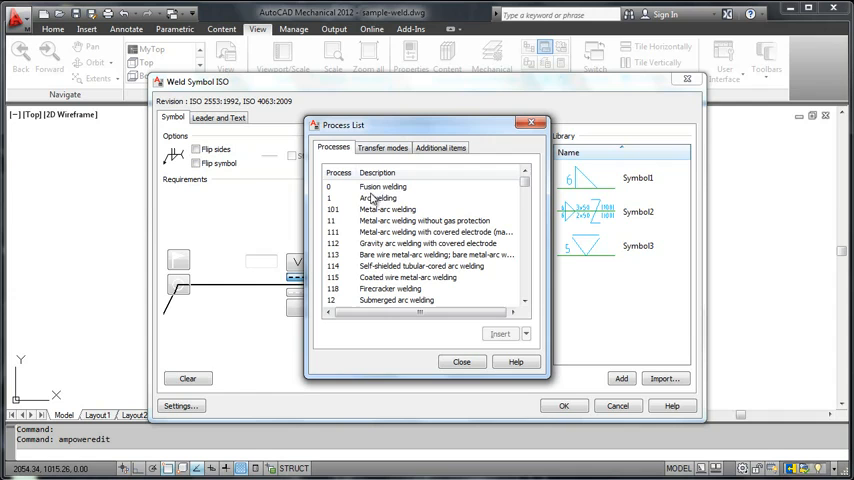
click(372, 198)
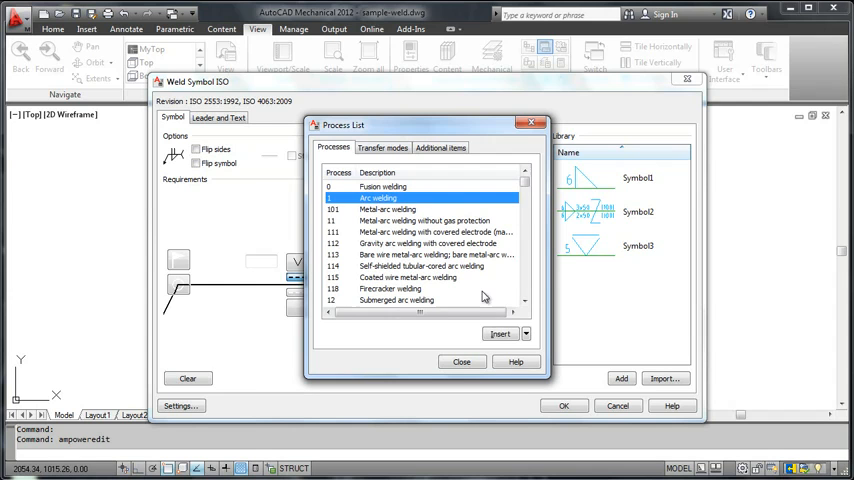
click(537, 334)
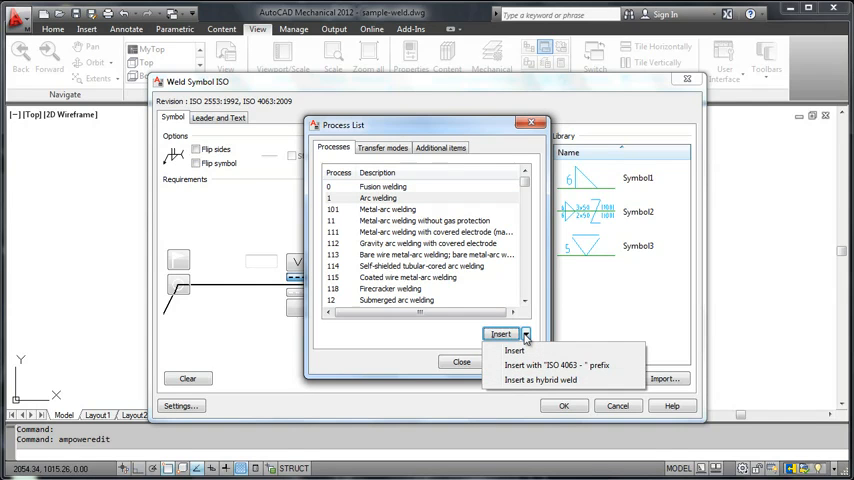
mouse_move(466, 336)
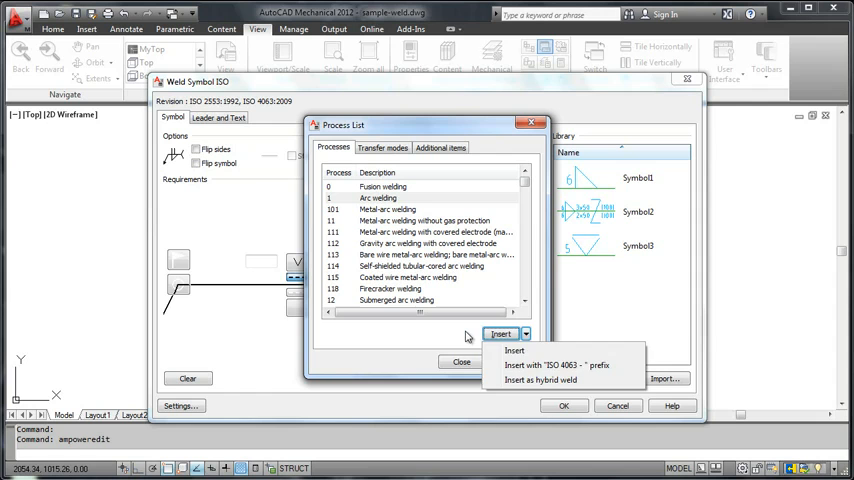
Close the process list without adding a process and accept the weld symbol settings.
click(462, 361)
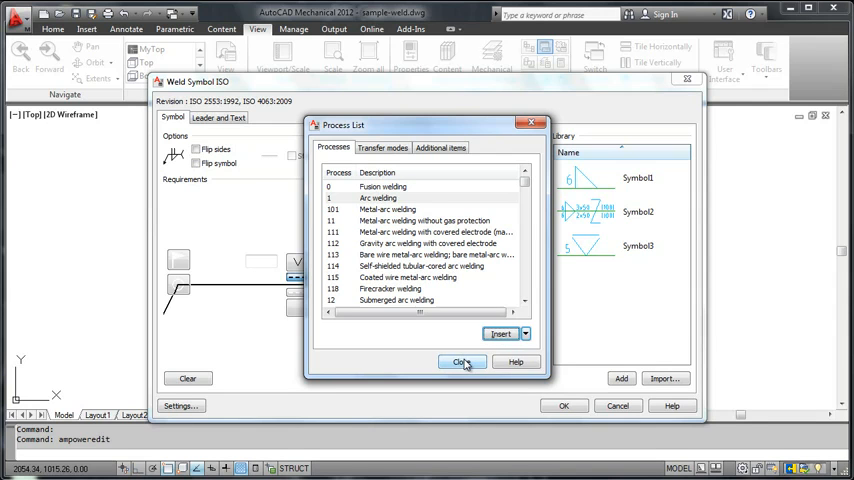
click(460, 361)
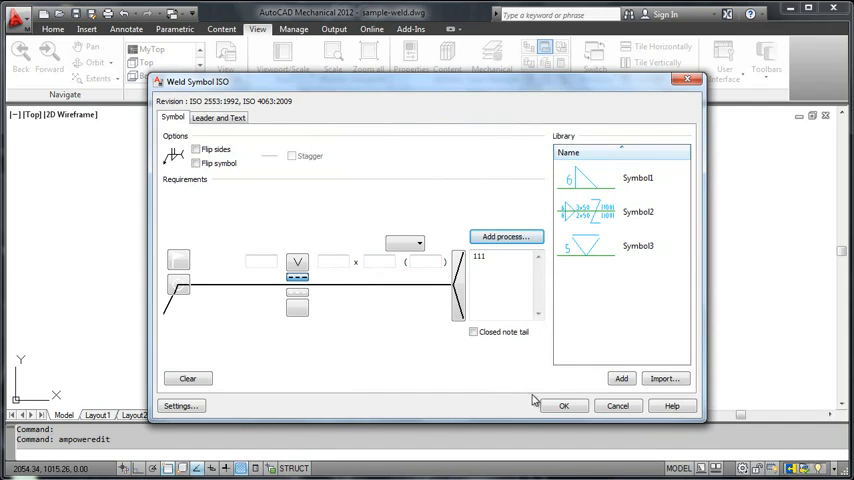
click(566, 406)
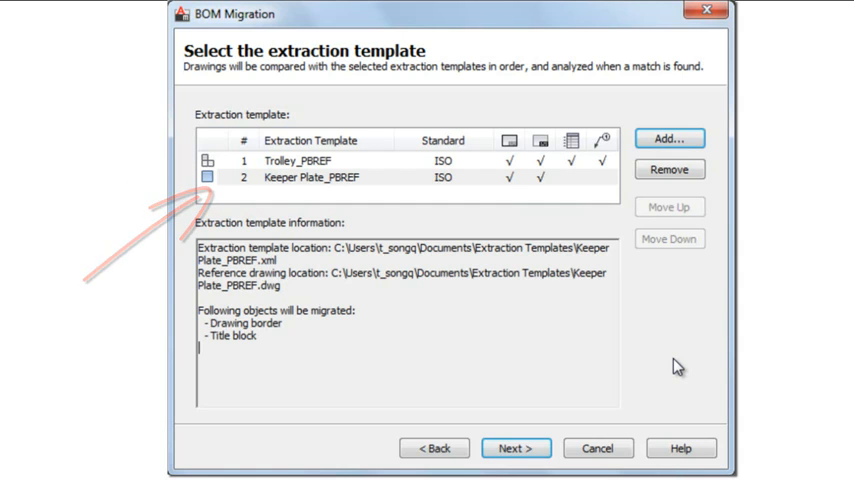
Use Auto>> to map parts list text to Item, Qty, Description, Part No and Mass.
click(508, 448)
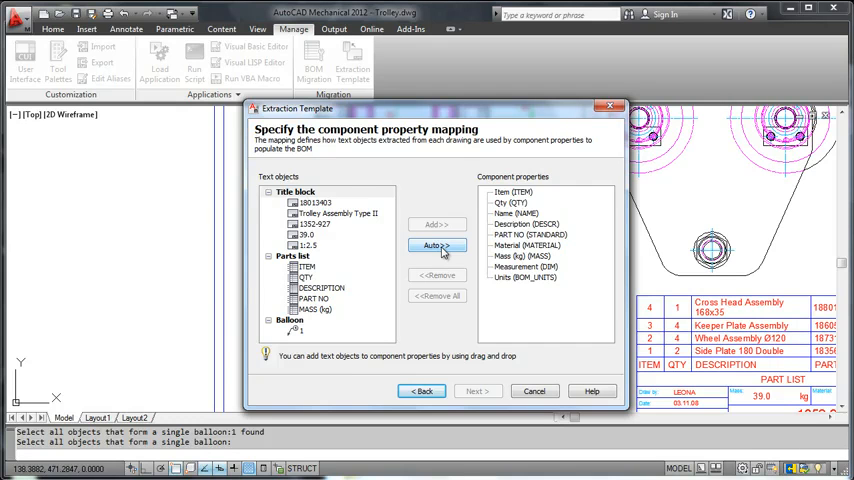
click(436, 246)
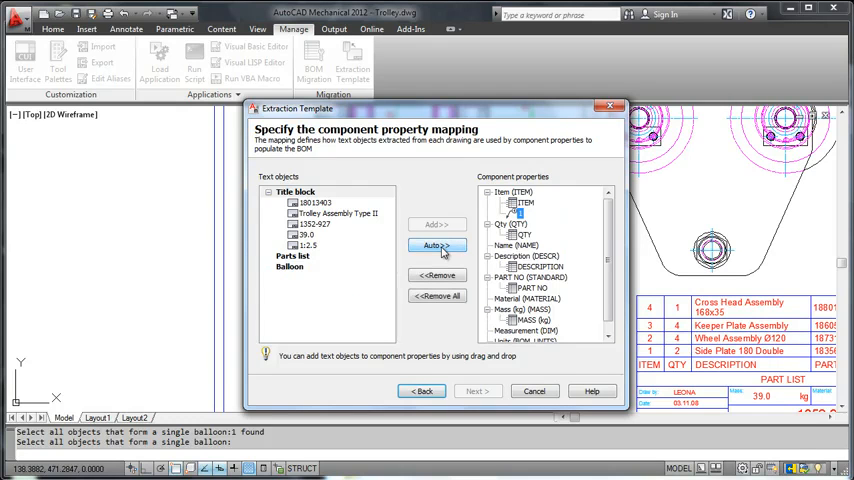